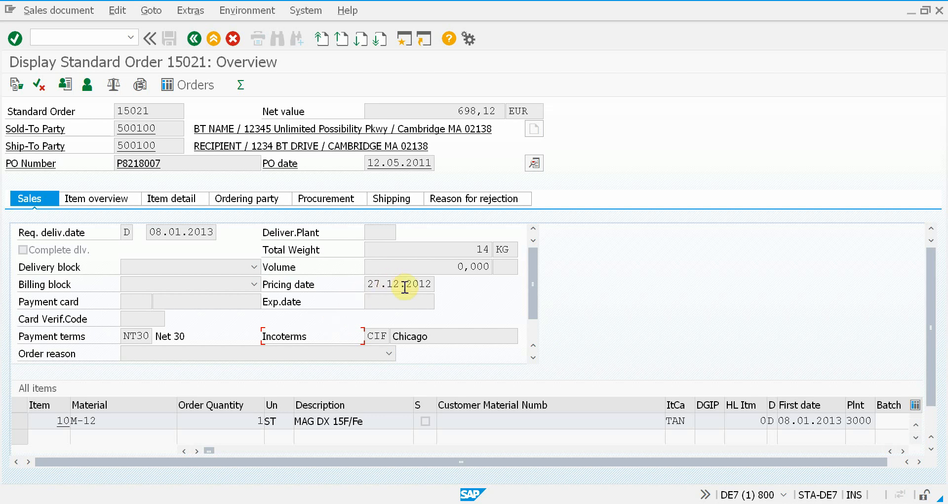
mouse_move(404, 341)
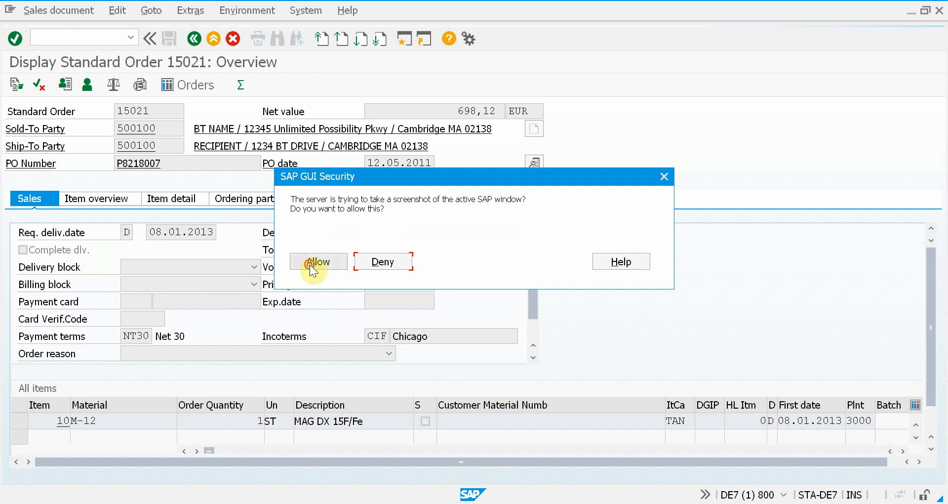
Allow the screenshot, fill subject 'Test problem' and comment 'Test', and send the ticket to HP Service Manager
left_click(317, 261)
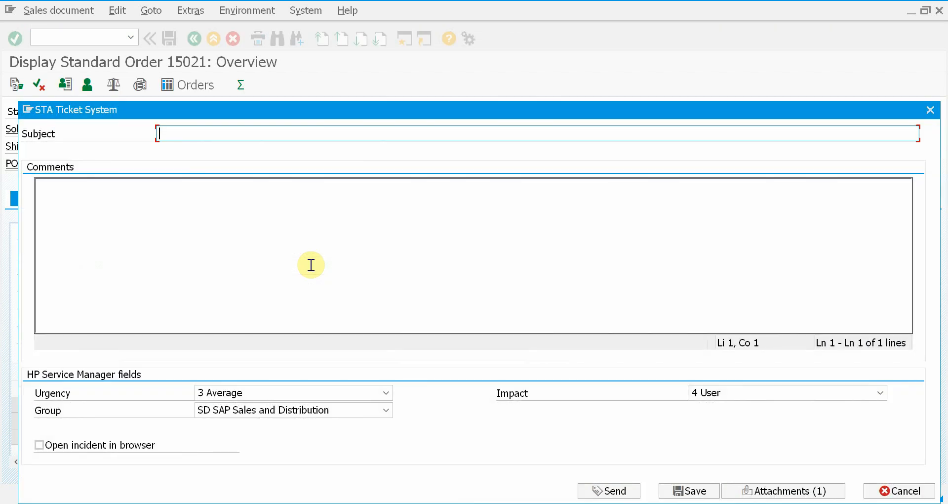
type("Test problem")
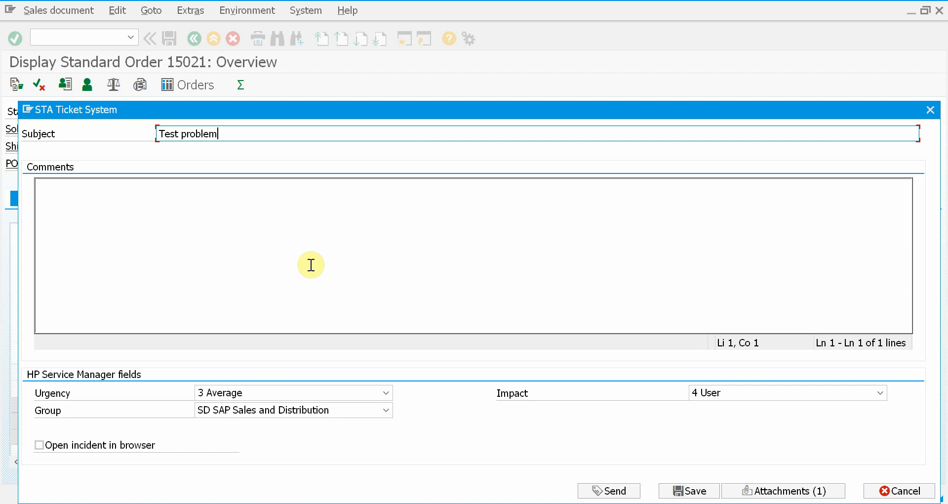
type("Test")
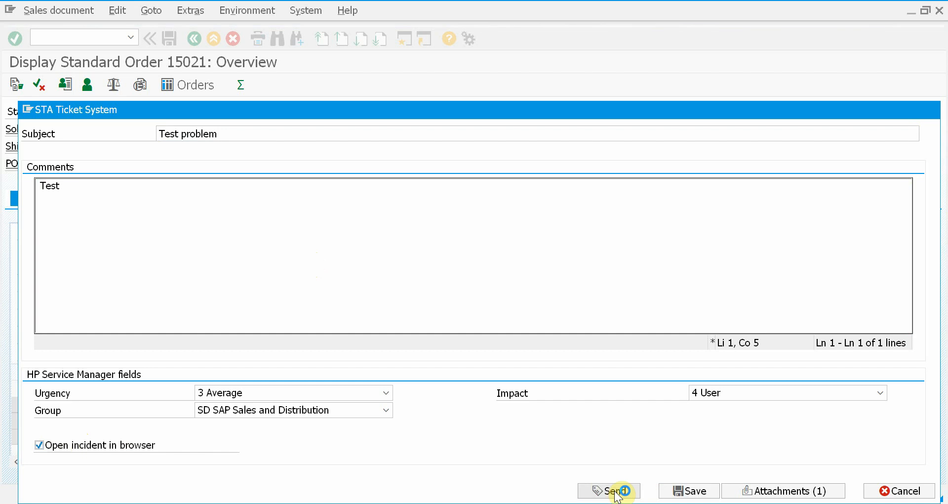
left_click(607, 491)
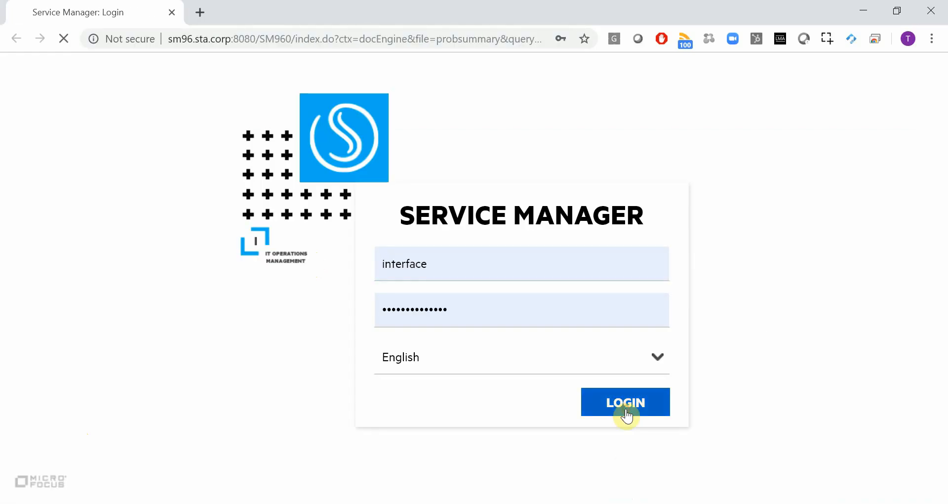
Log in to Service Manager, dismiss the login notice and review incident IM10584's form
left_click(626, 402)
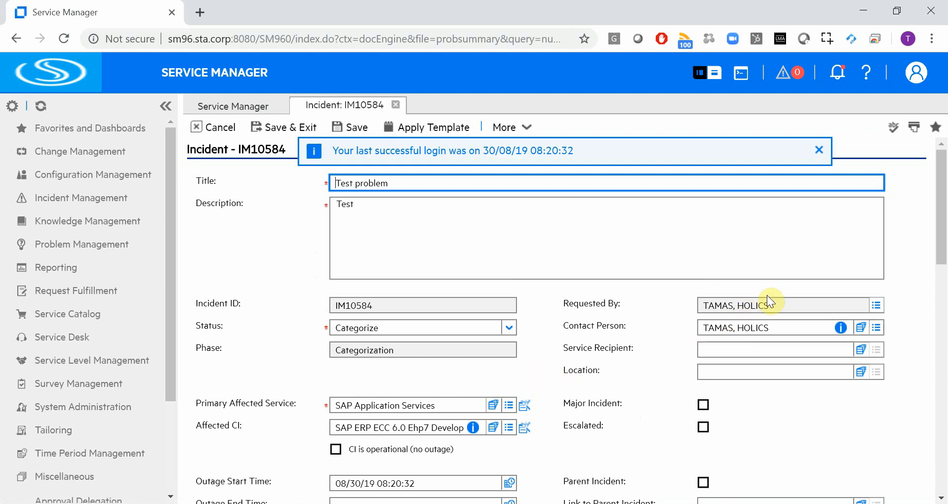
left_click(820, 149)
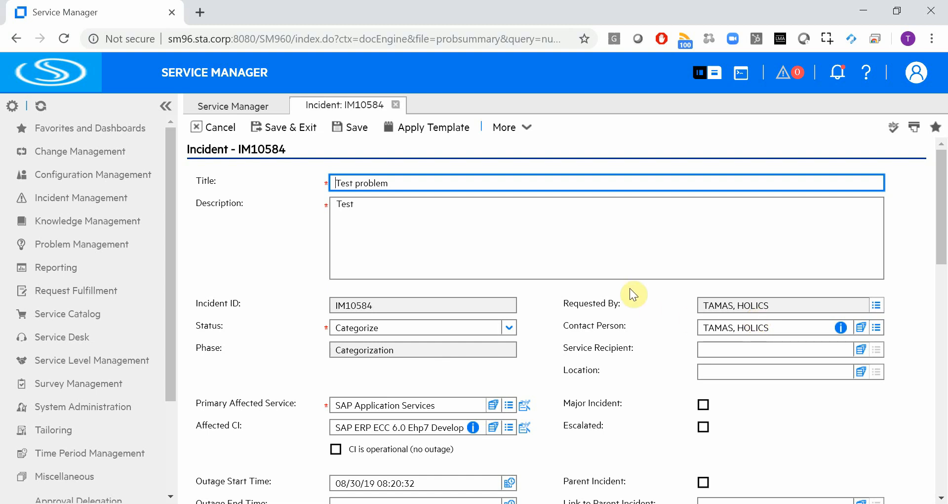
scroll("down", 3)
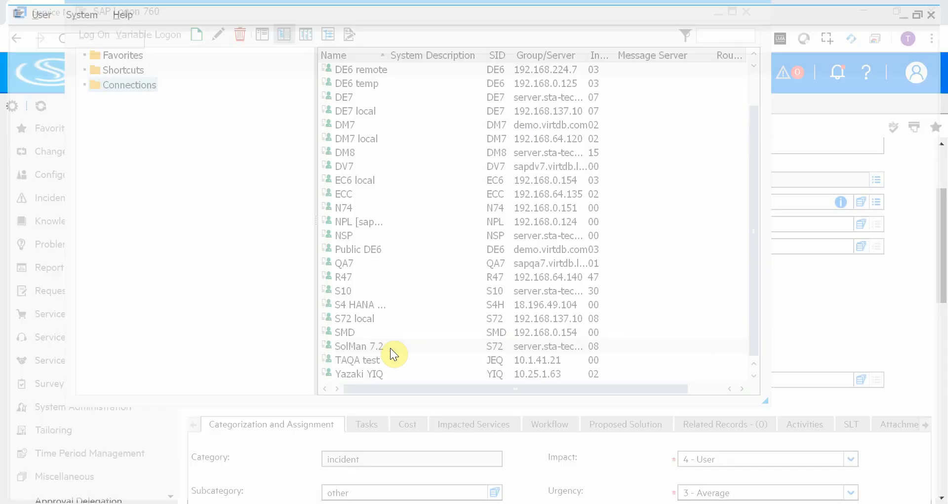
Connect to the SolMan 7.2 system from SAP Logon and complete the logon
double_click(358, 345)
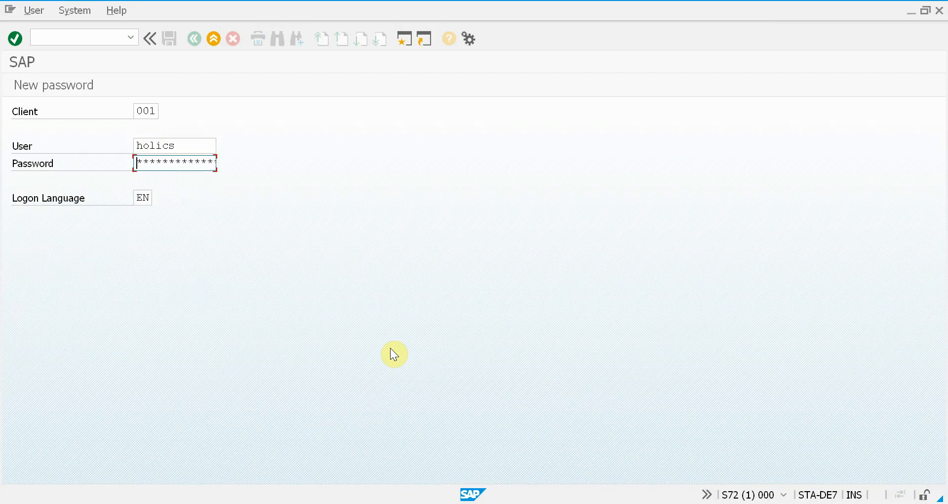
key("Enter")
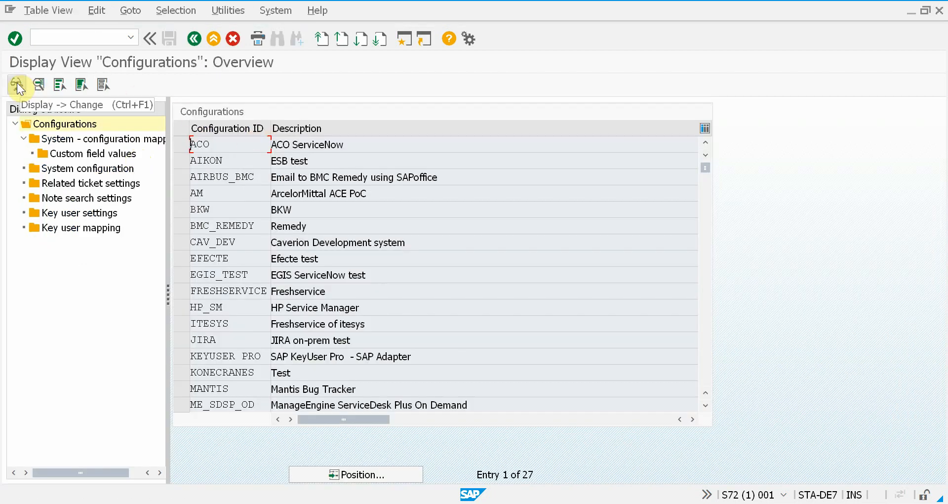
Select the HP_SM configuration and show its system mapping listing DE7 and S72
left_click(320, 308)
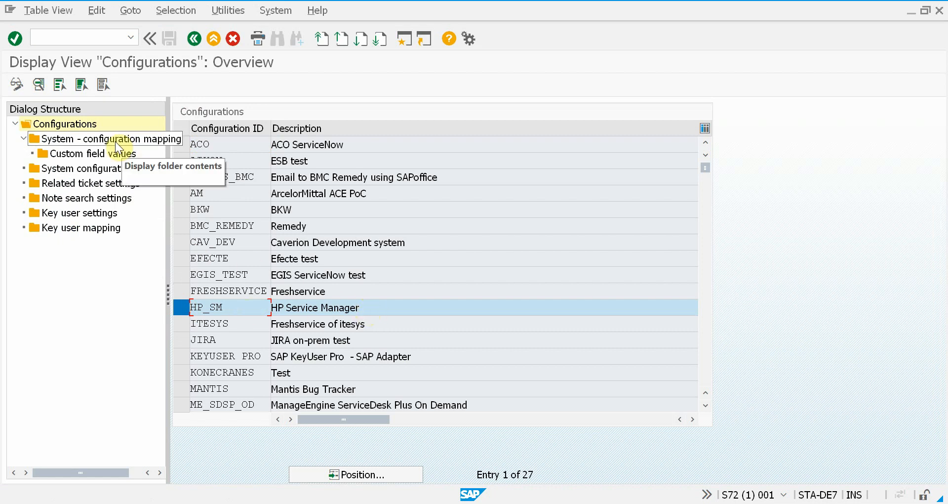
double_click(101, 138)
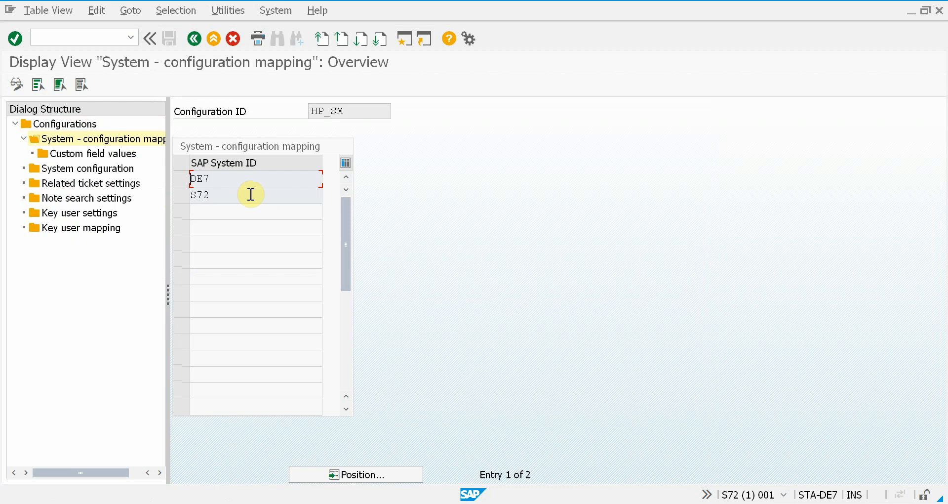
Show DE7's custom field values mapping AffectedCI and Service to their CI ids
left_click(180, 179)
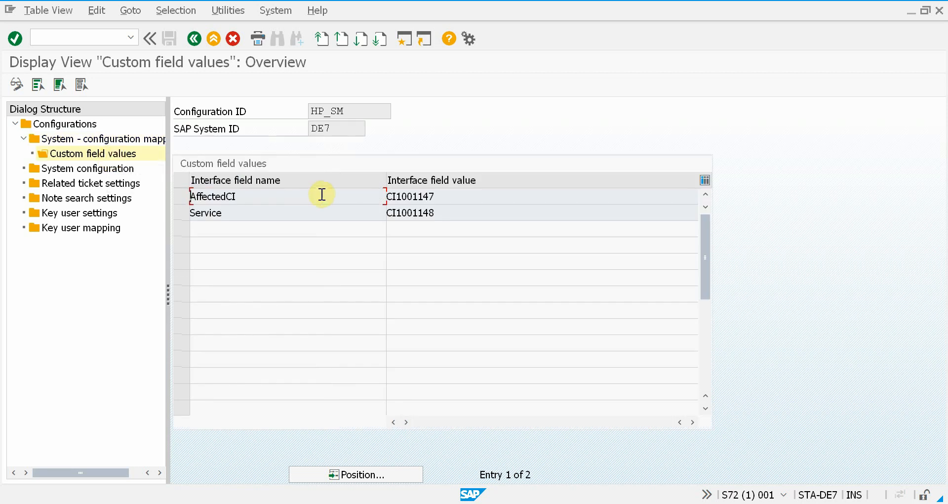
mouse_move(290, 200)
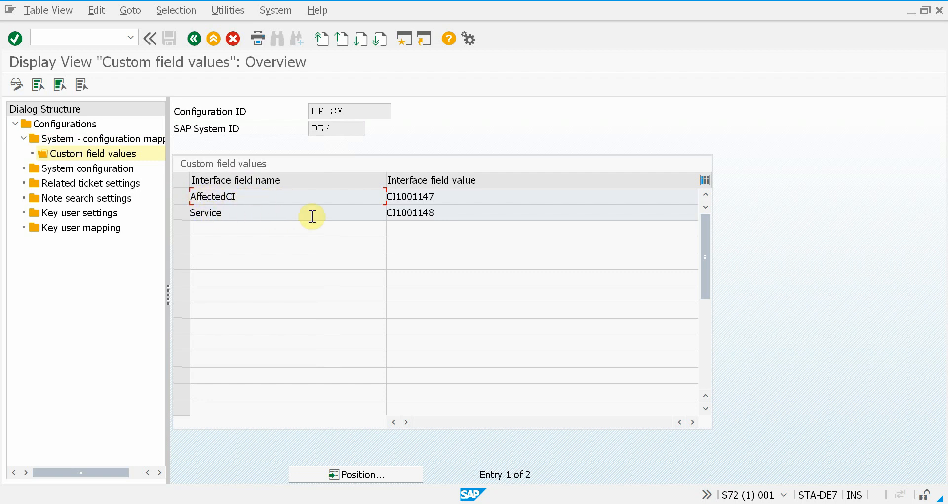
mouse_move(349, 215)
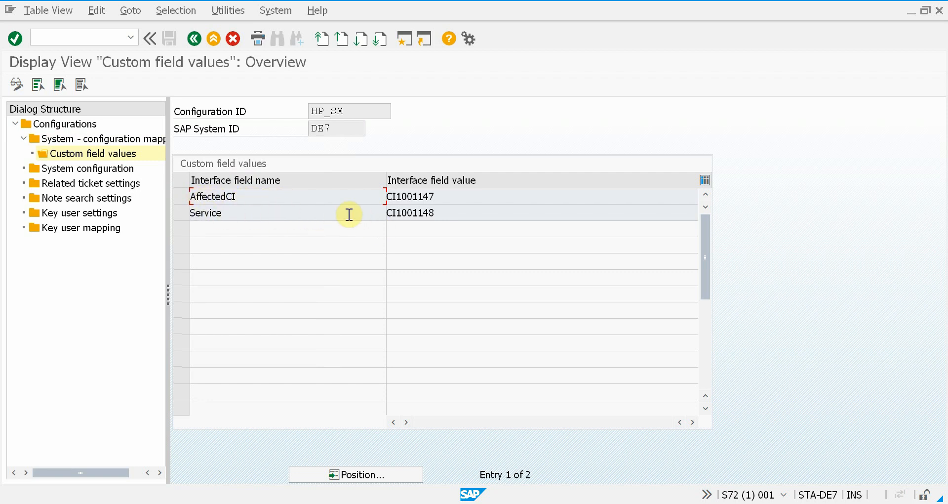
left_click(97, 139)
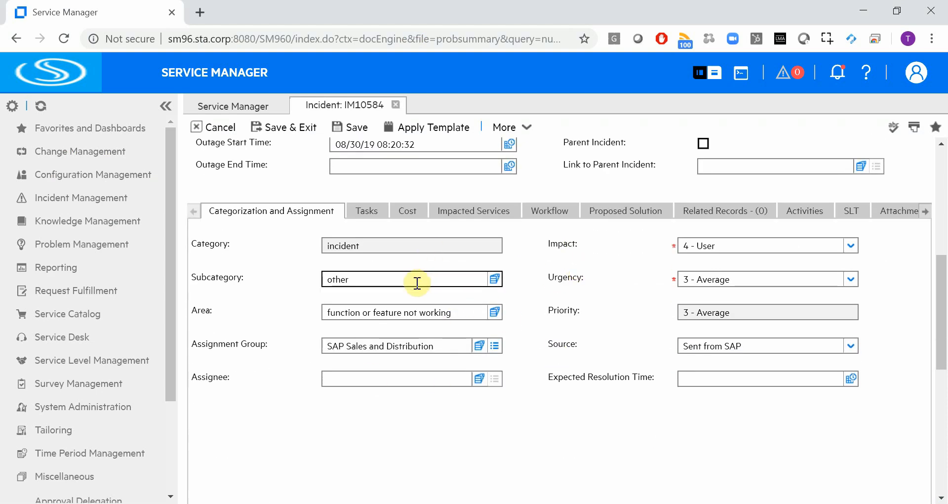
mouse_move(462, 330)
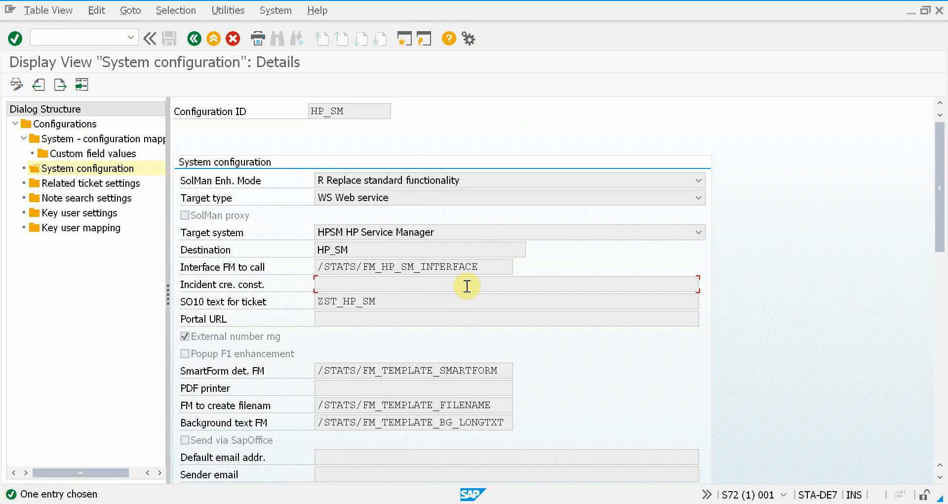
mouse_move(411, 288)
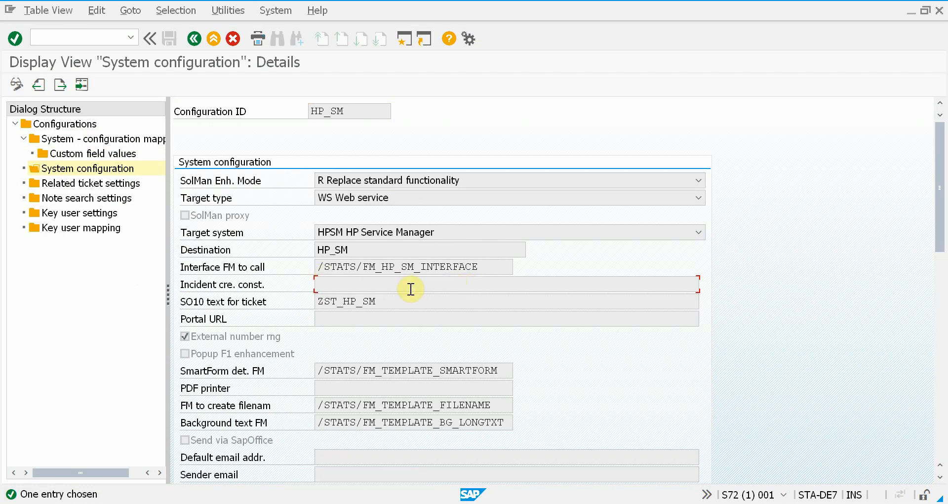
Inspect the HP_SM system configuration's SO10 text field ZST_HP_SM
left_click(402, 300)
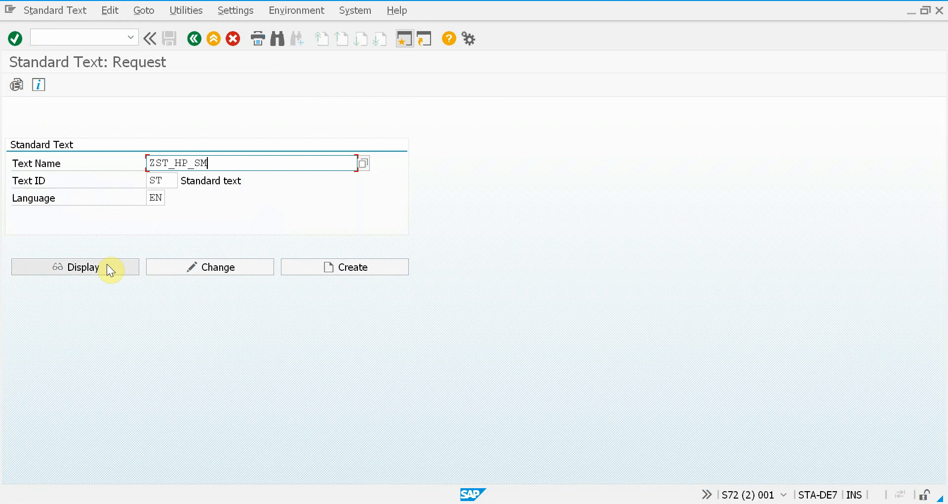
Display standard text ZST_HP_SM listing Category, Company, Area, Subarea and Source mappings
left_click(75, 267)
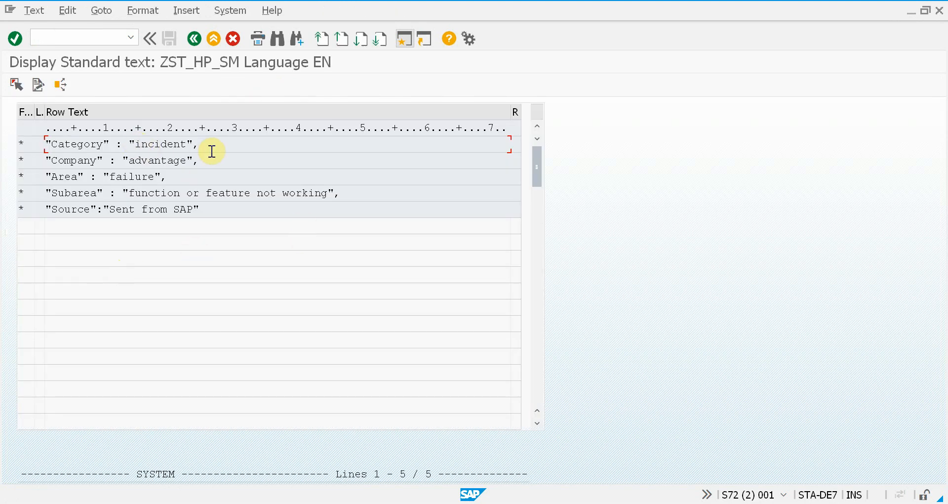
left_click(46, 144)
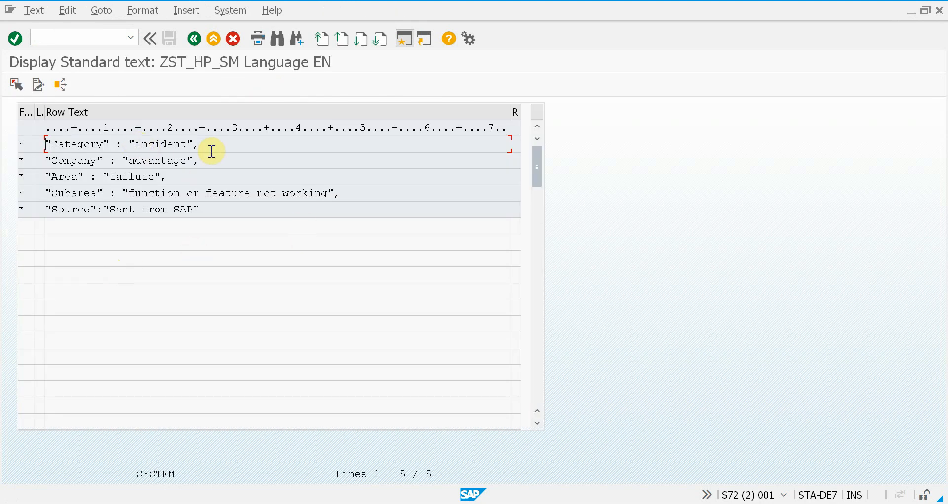